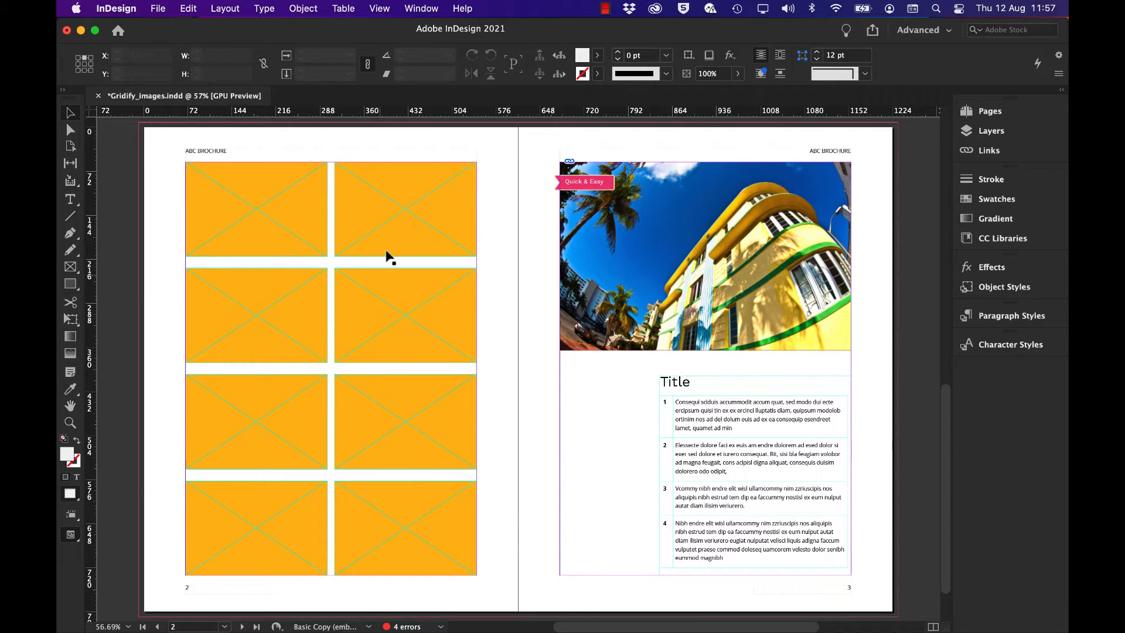
- Place all eight city JPG photos from the image folder into the place cursor
left_click(233, 208)
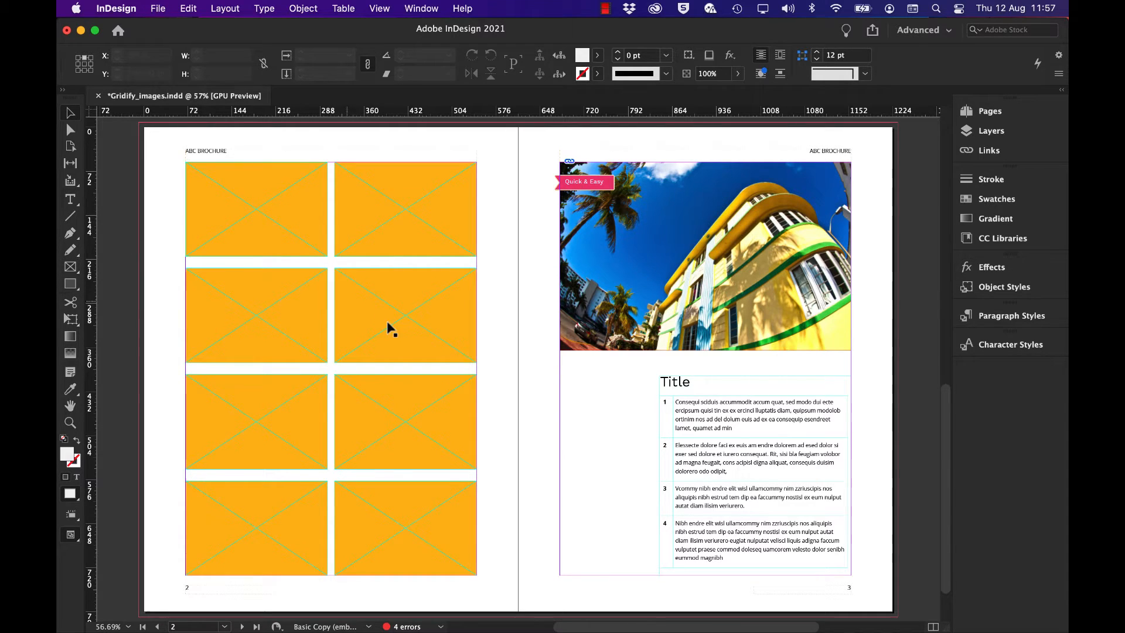
mouse_move(259, 192)
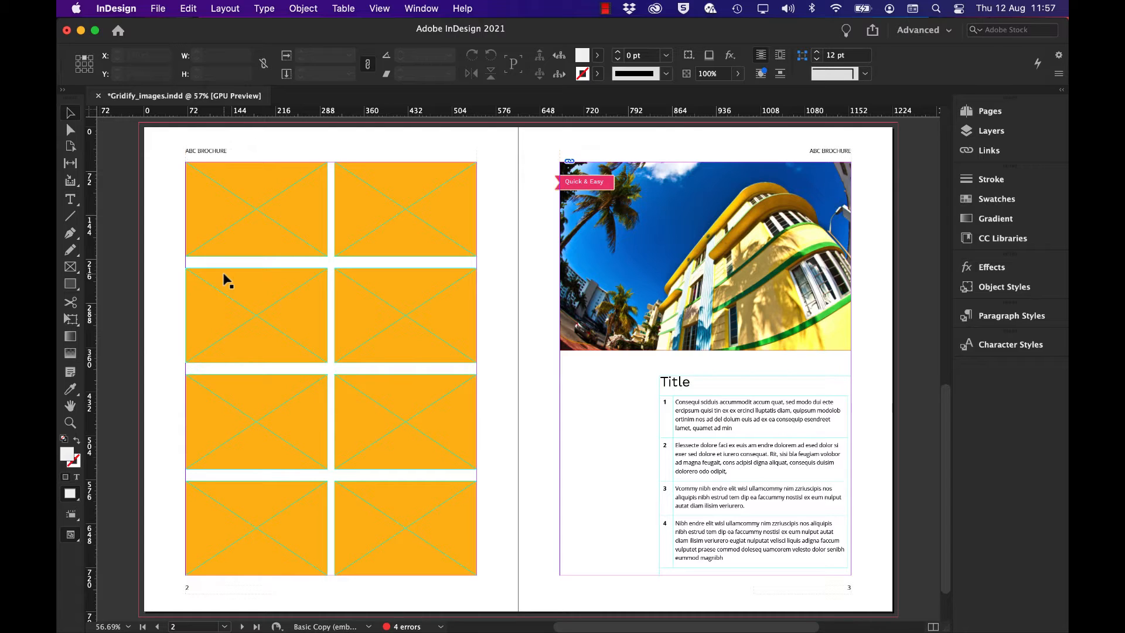
mouse_move(205, 219)
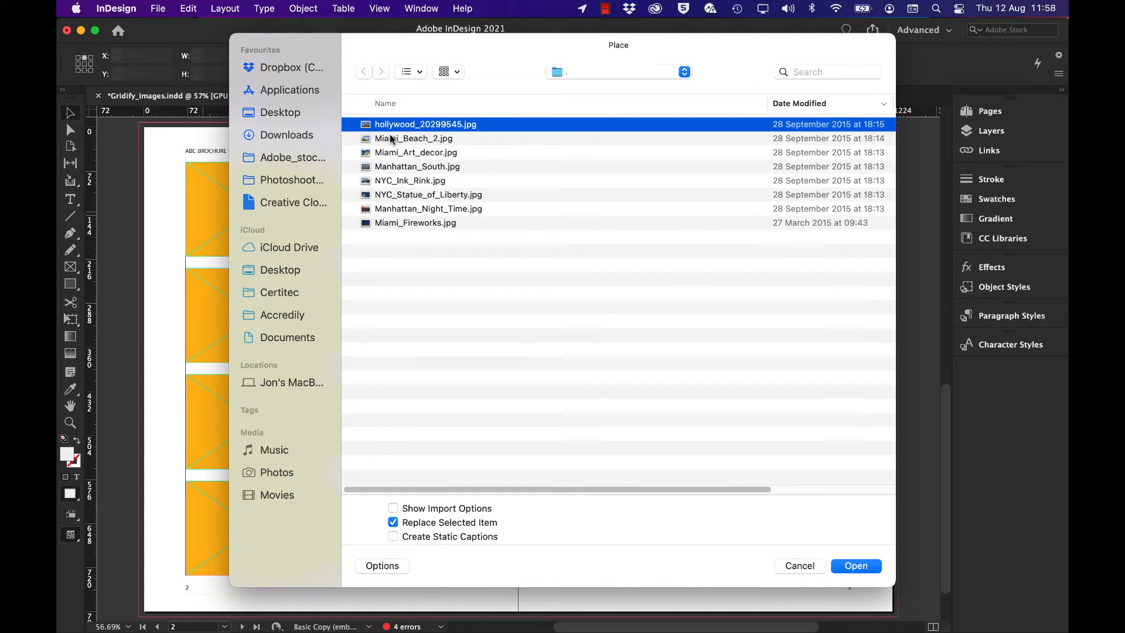
left_click(415, 223)
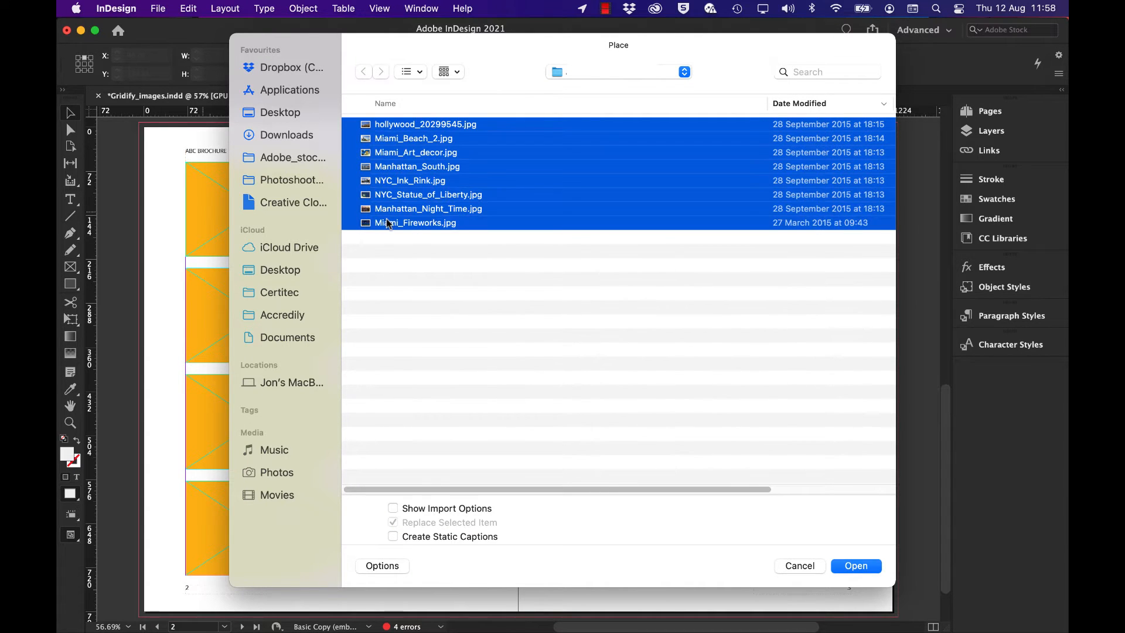
left_click(855, 566)
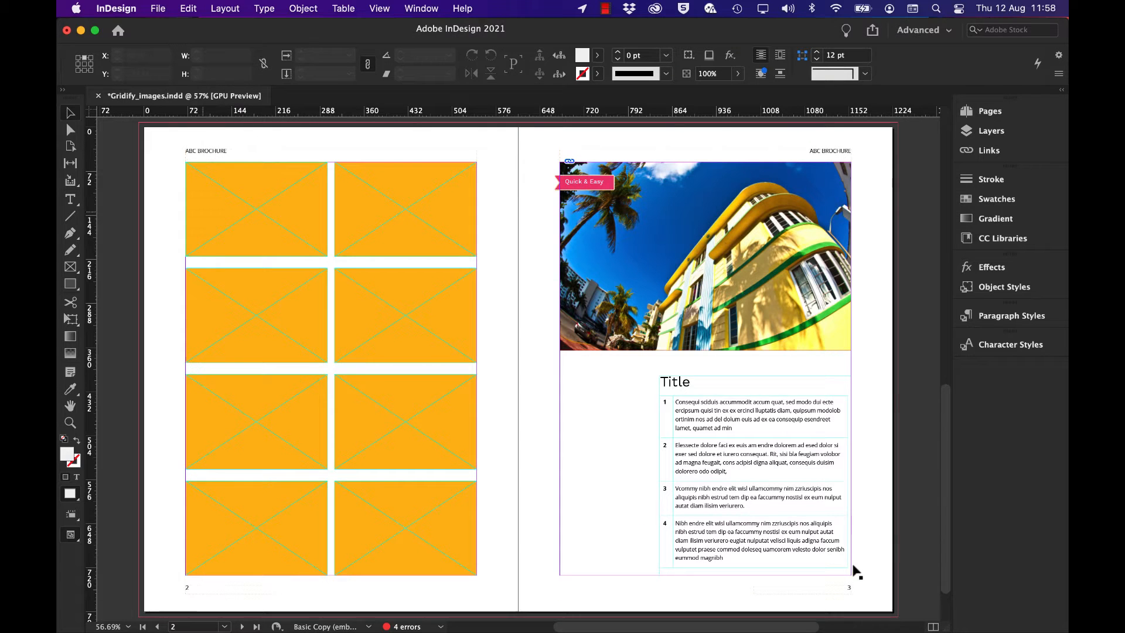
mouse_move(418, 329)
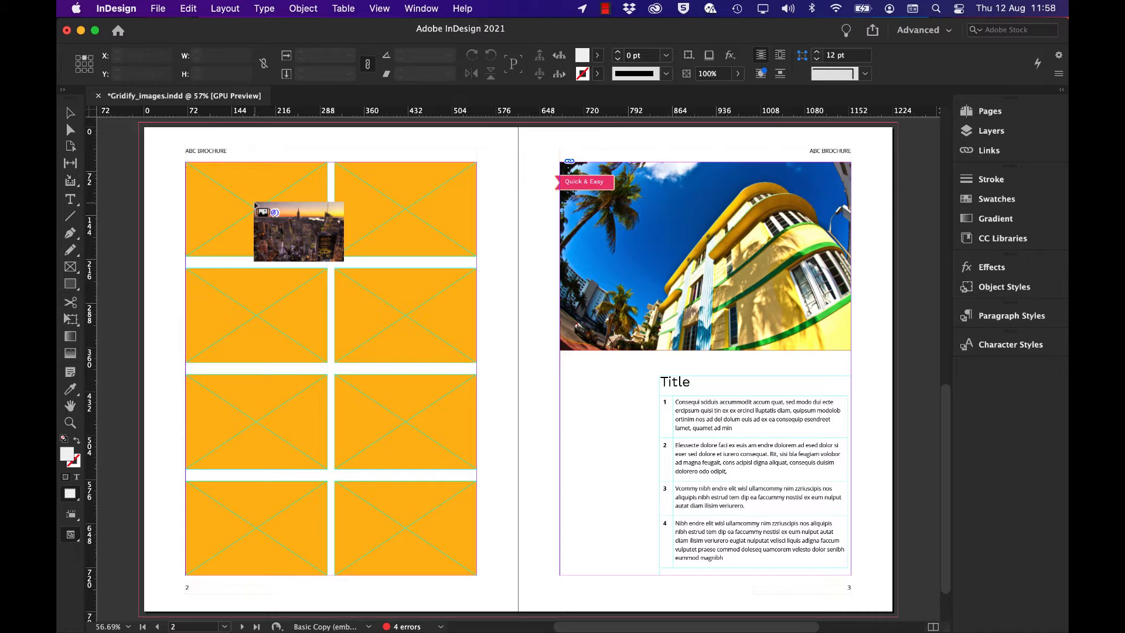
- Drag across page 2's eight orange placeholder frames to select and remove them
left_click_drag(298, 232, 285, 233)
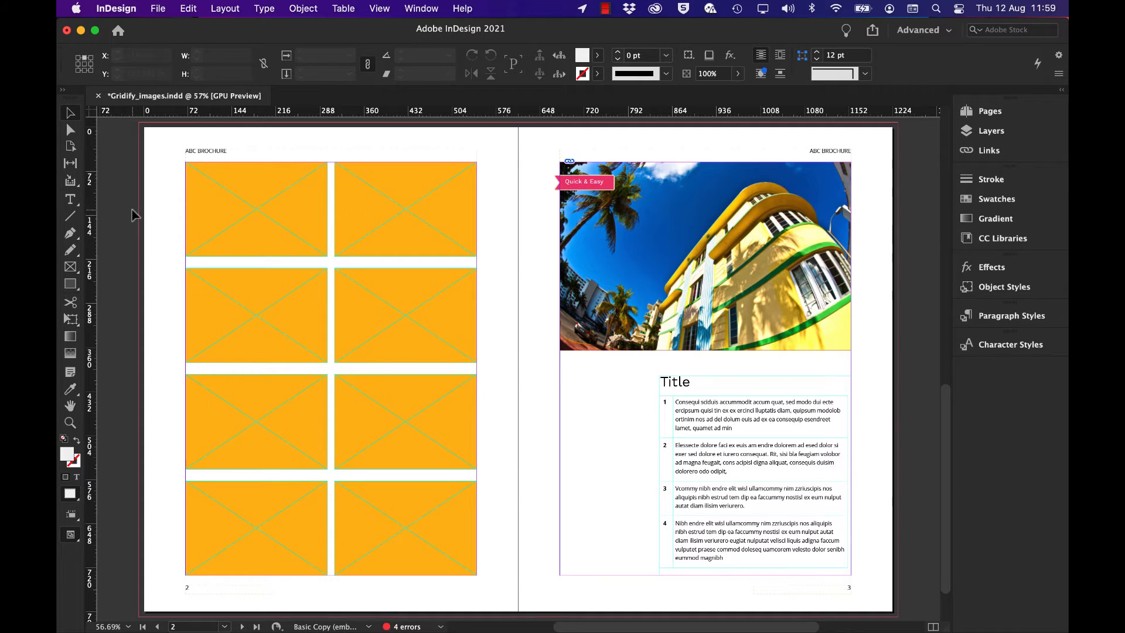
mouse_move(150, 206)
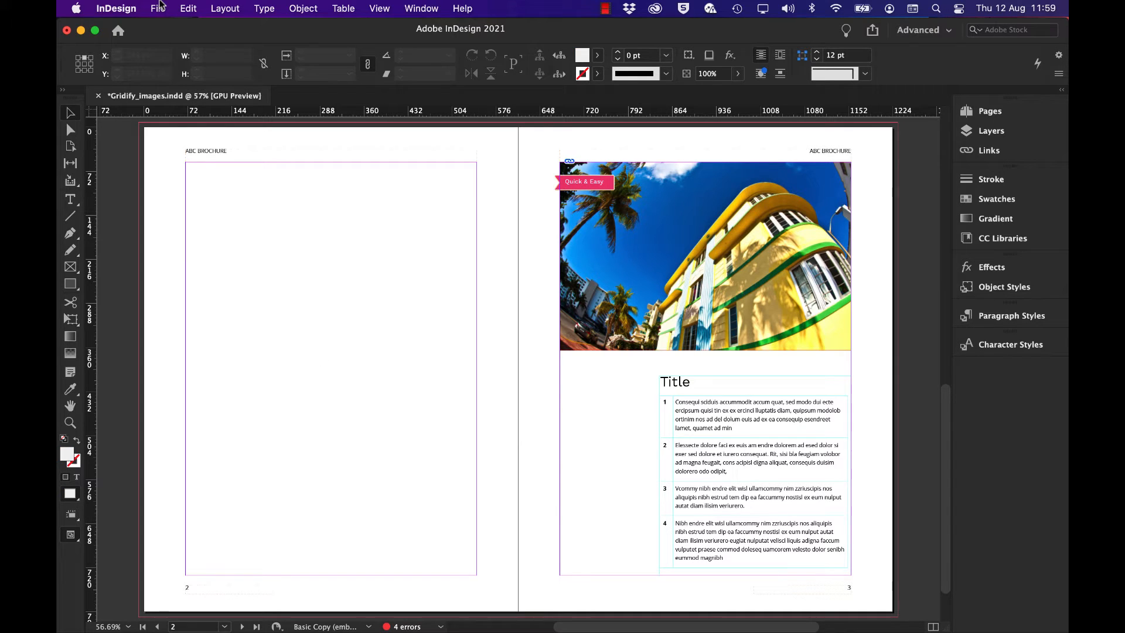
- Reload the eight city photos, first file through last, into the place cursor
left_click(157, 8)
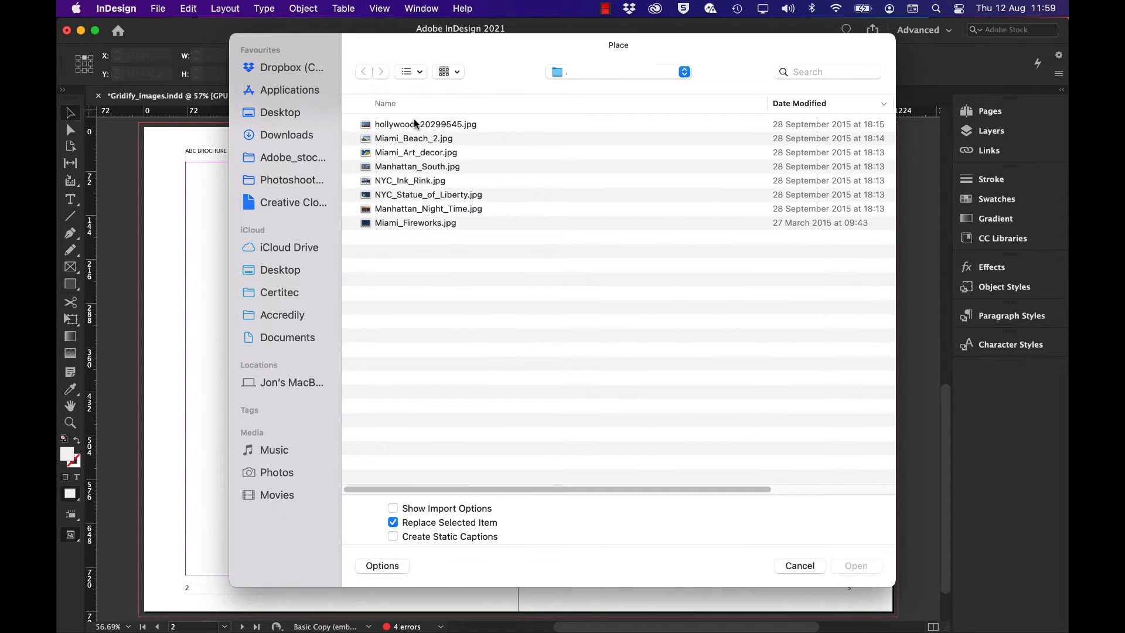
left_click(425, 124)
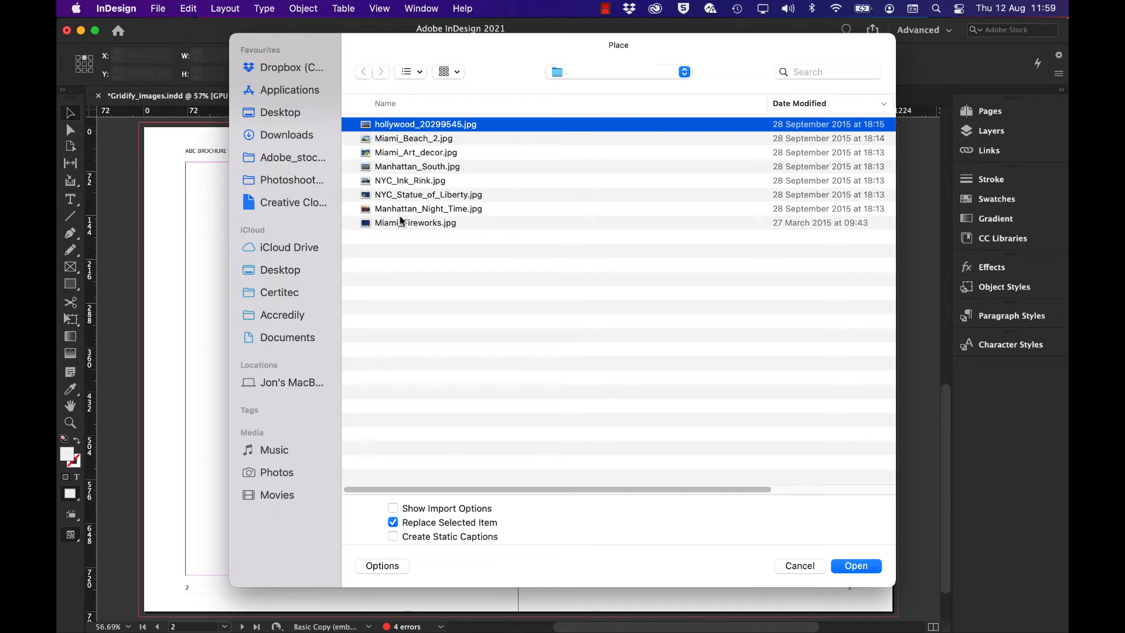
left_click(415, 222)
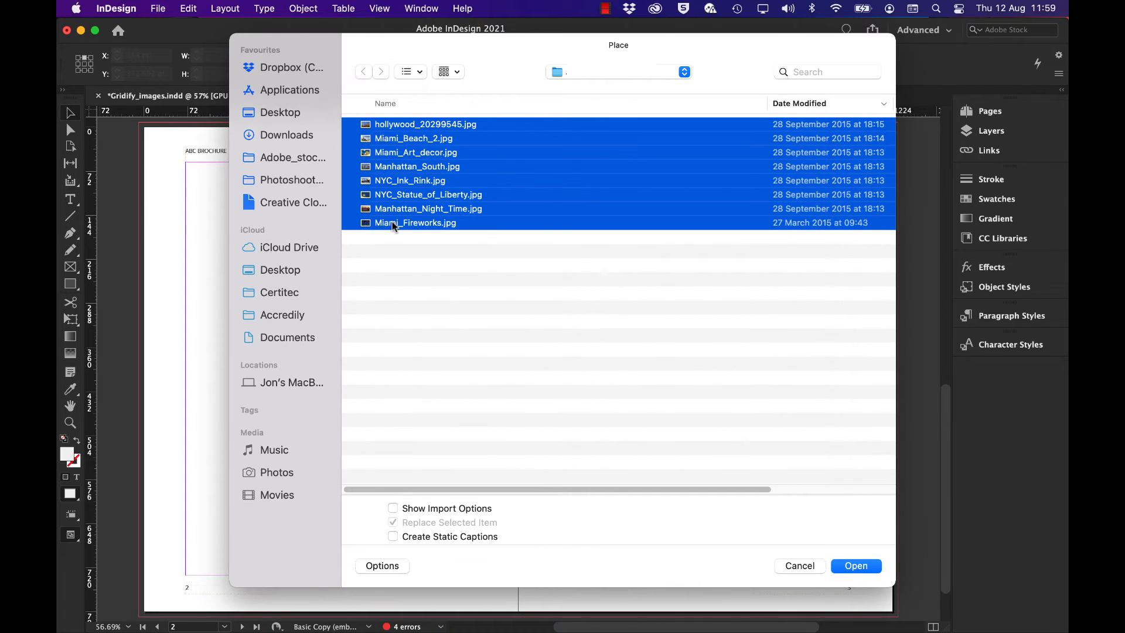
left_click(856, 565)
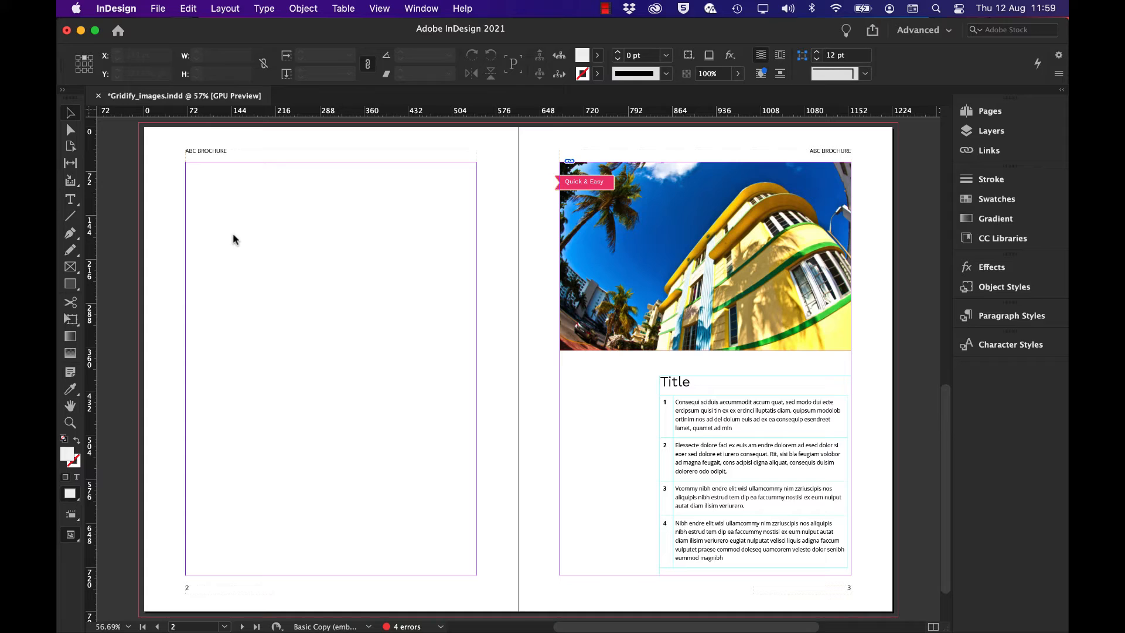
- Drag a 2-column by 4-row image frame grid across page 2's margins
left_click(238, 205)
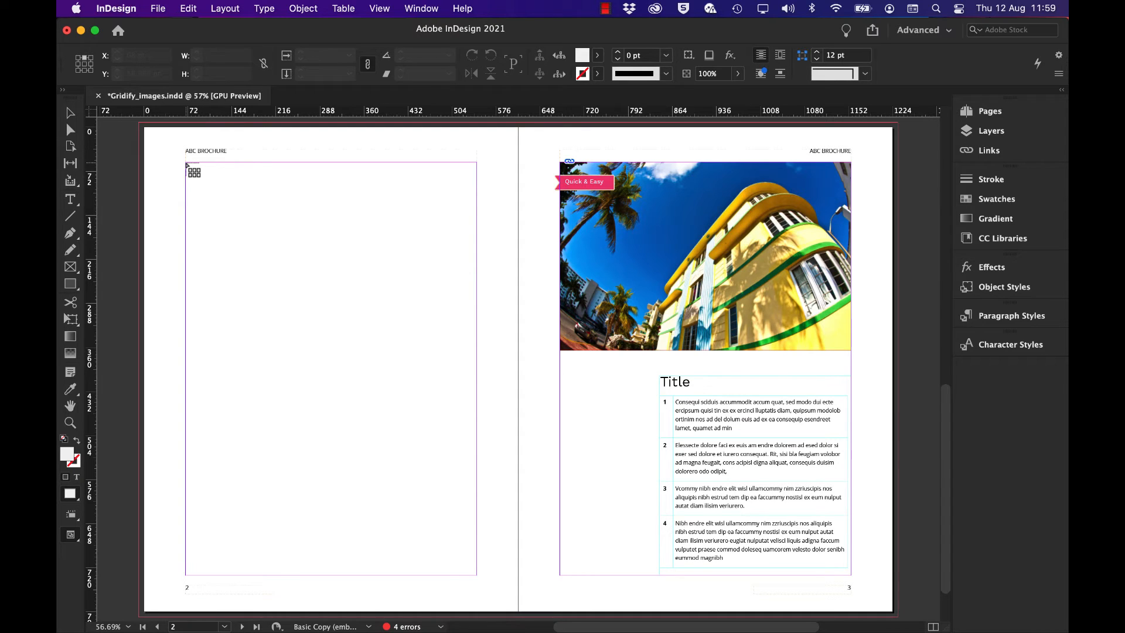
left_click_drag(187, 167, 265, 273)
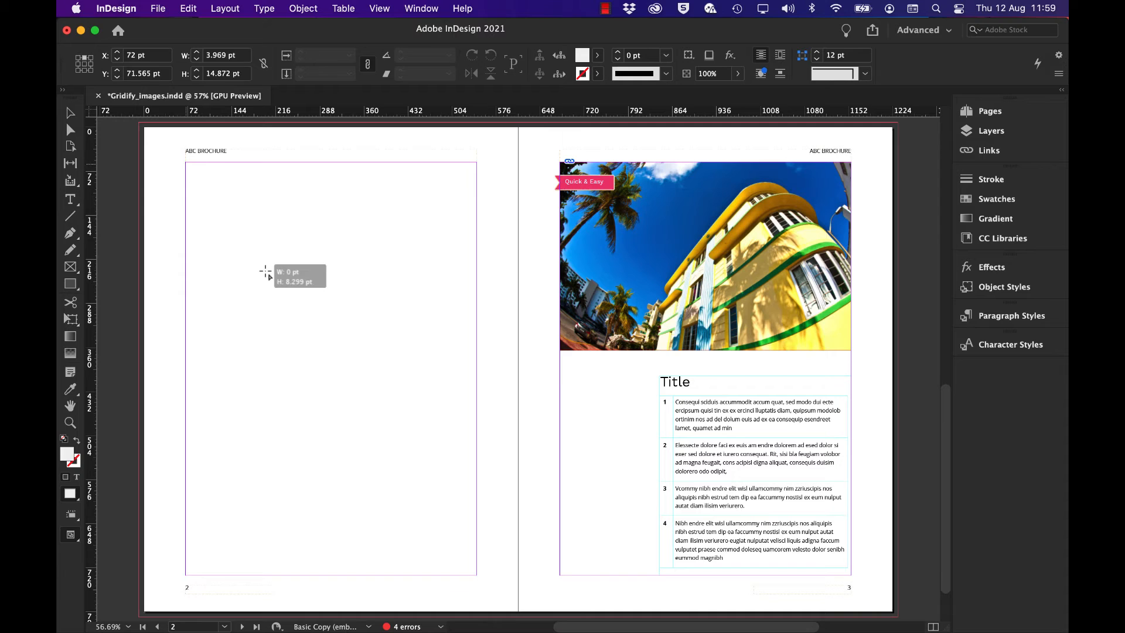
left_click_drag(266, 272, 395, 431)
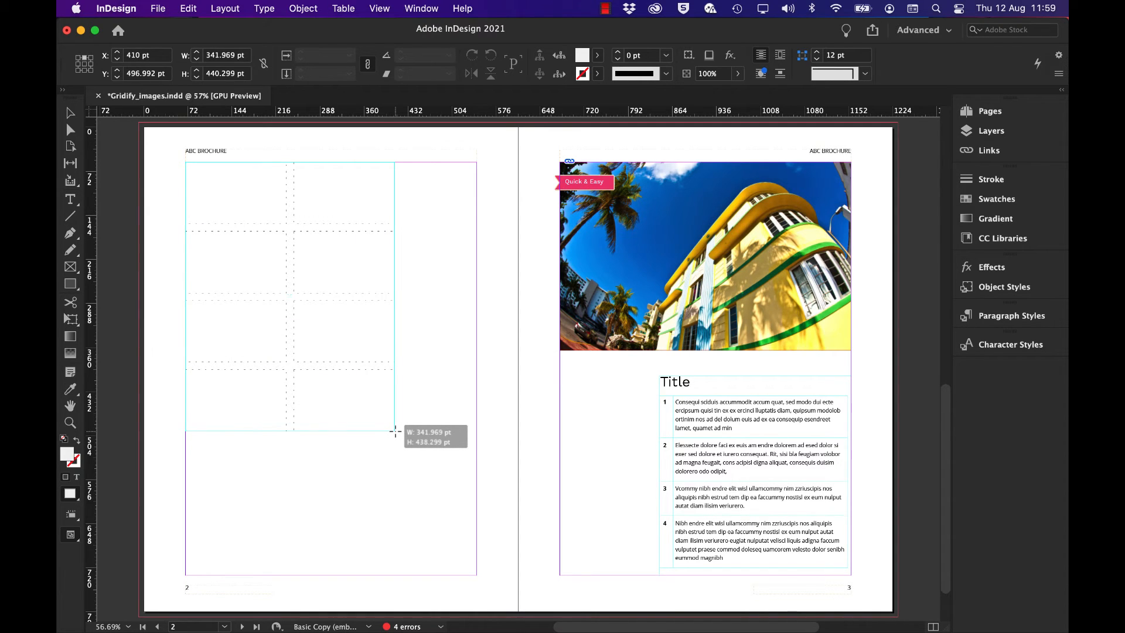
left_click_drag(395, 431, 459, 547)
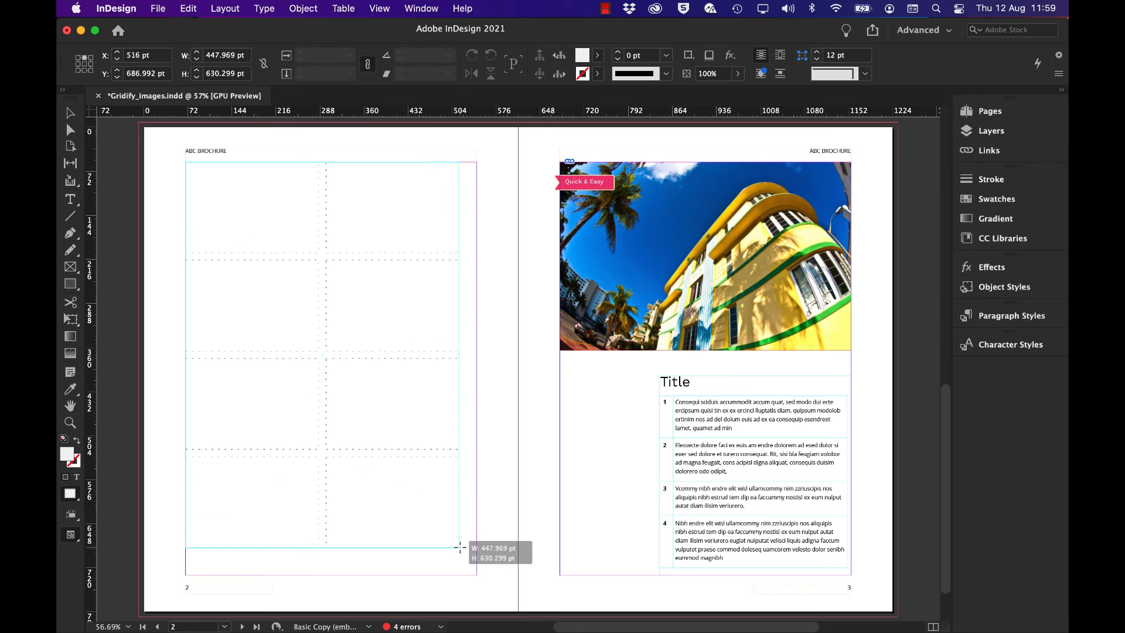
left_click_drag(462, 547, 477, 578)
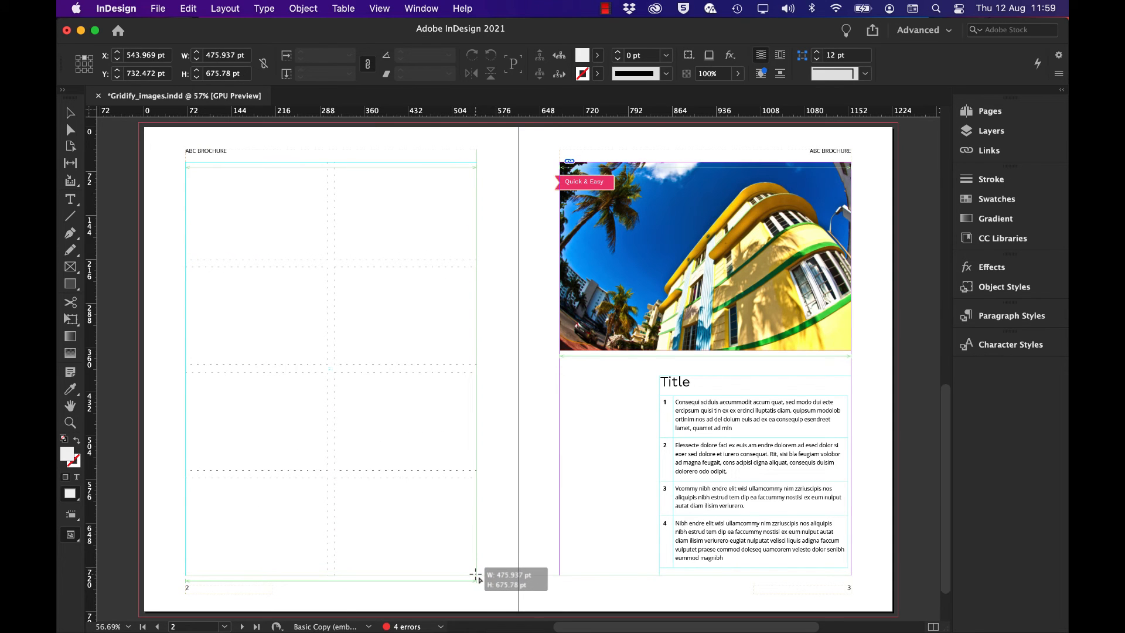